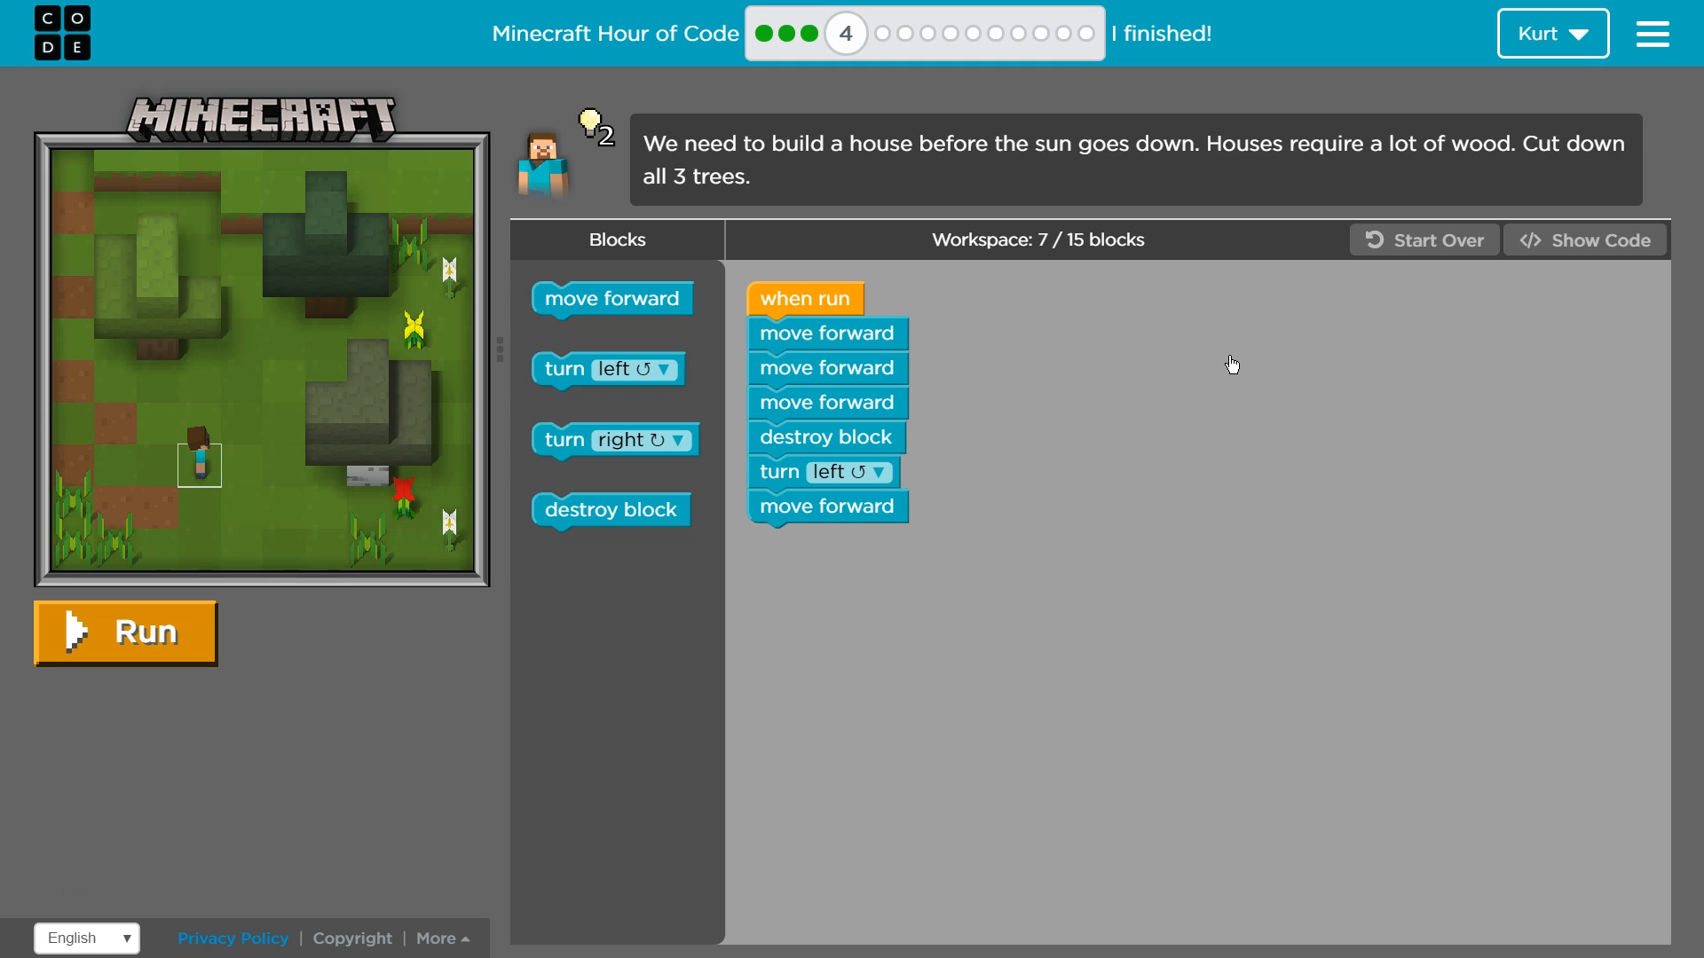
mouse_move(1058, 202)
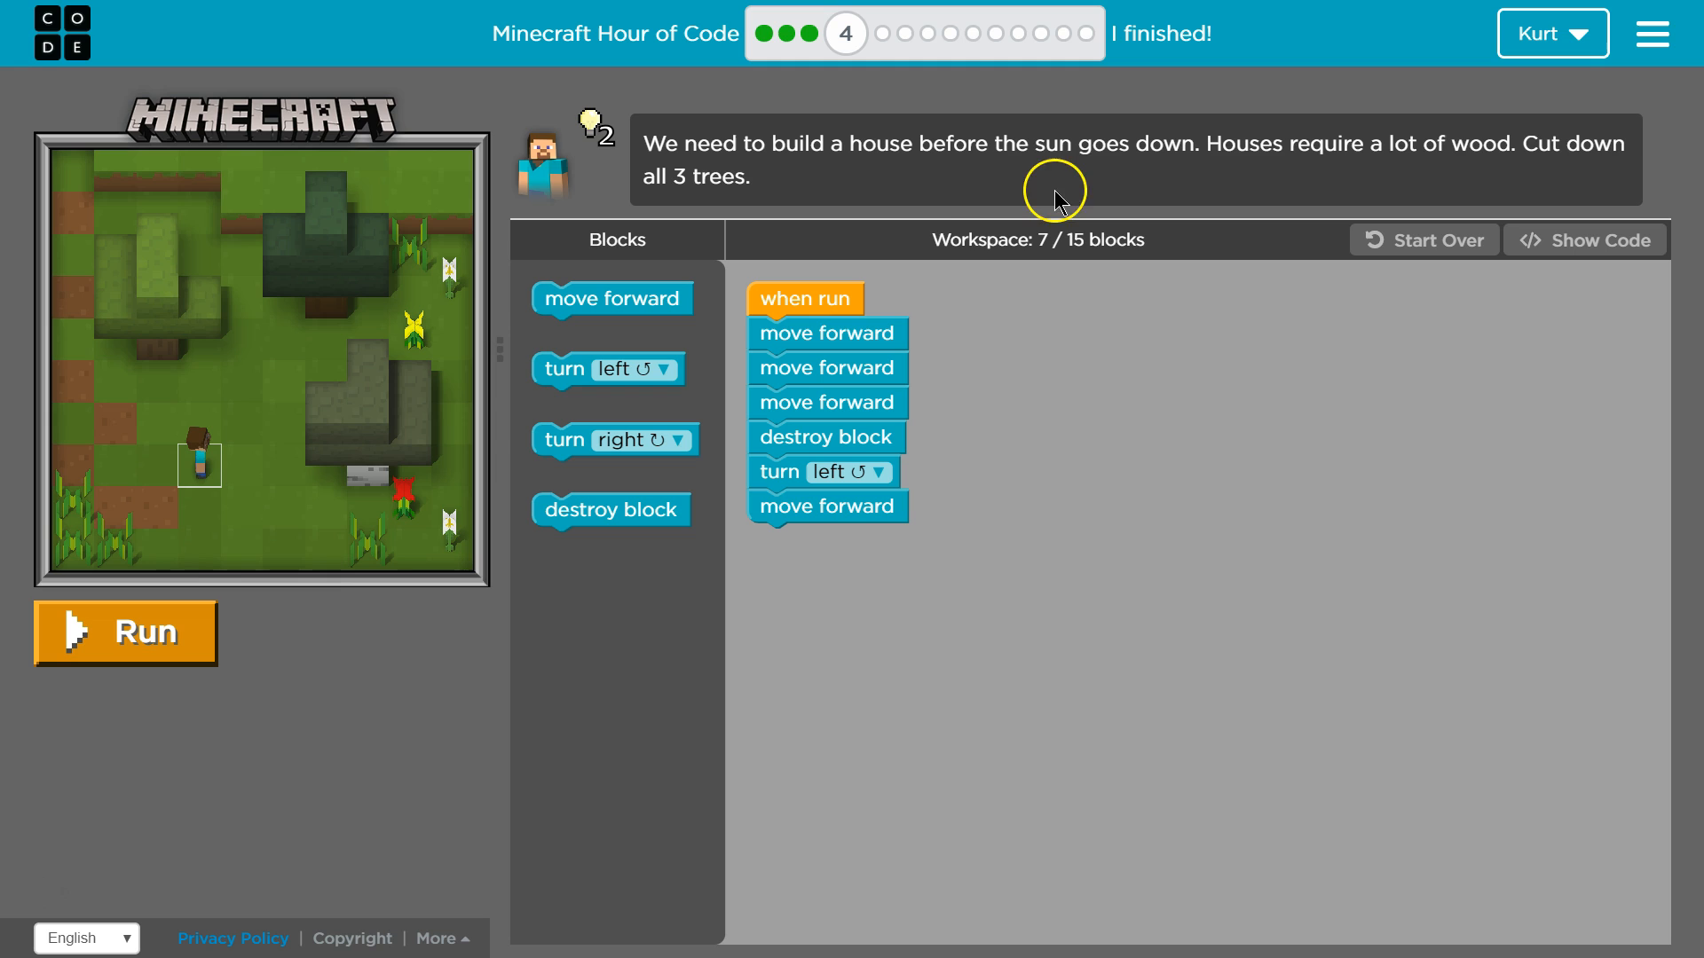
mouse_move(1002, 172)
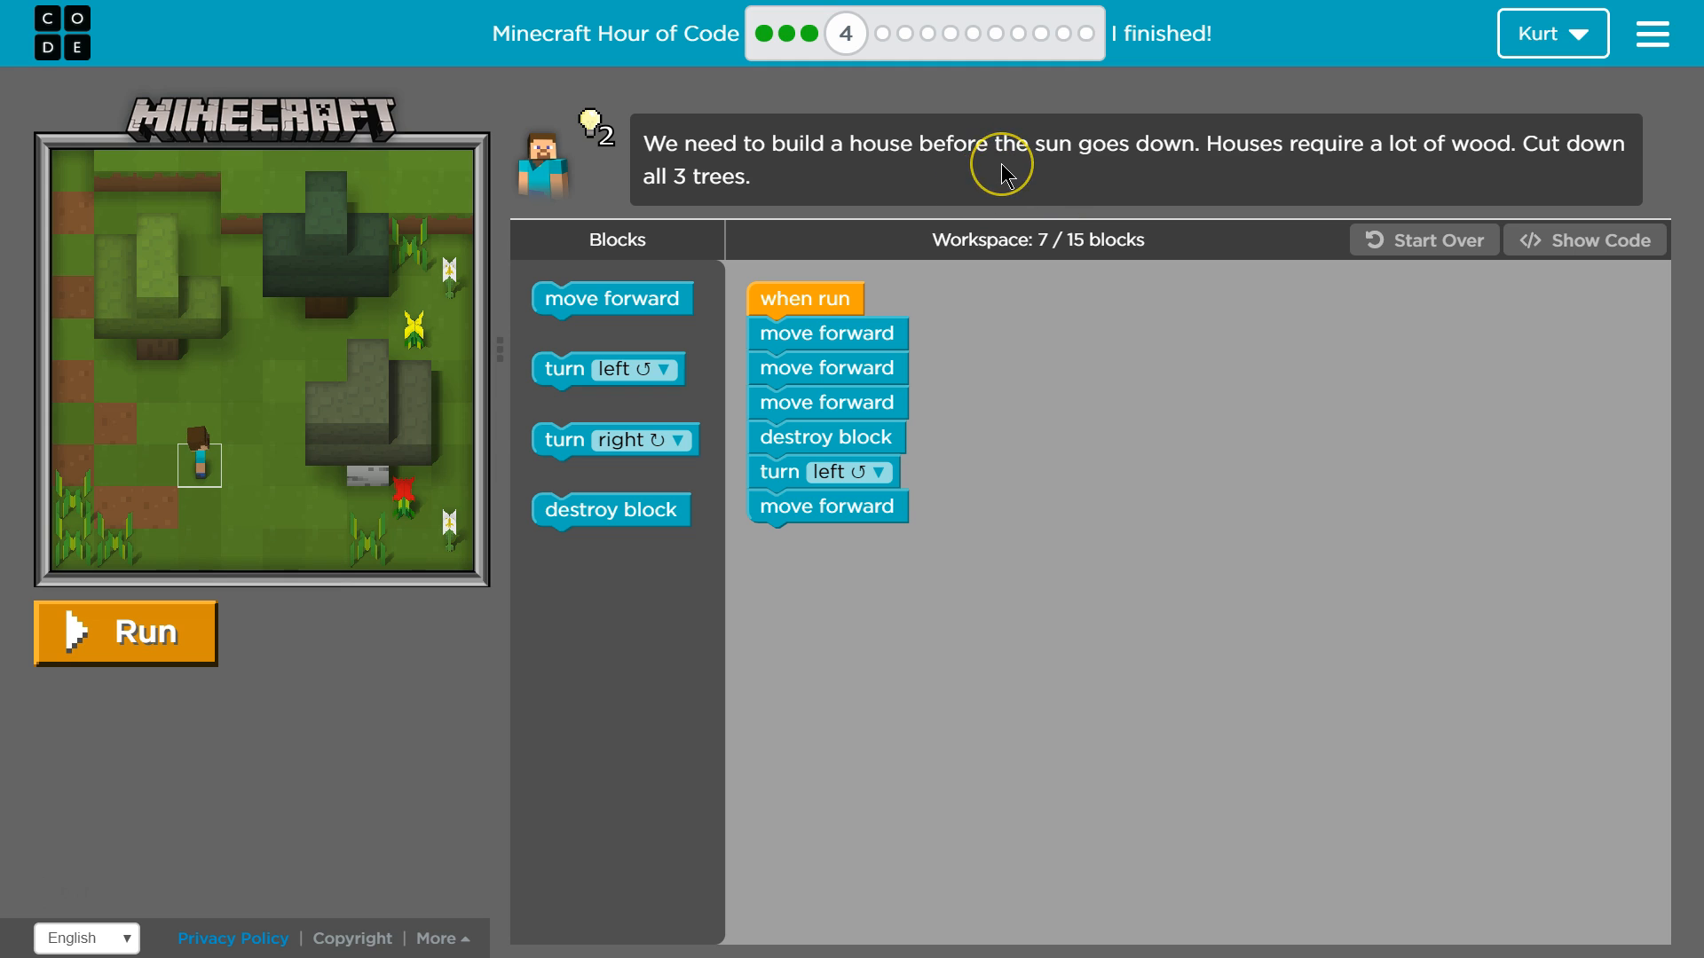
mouse_move(1350, 192)
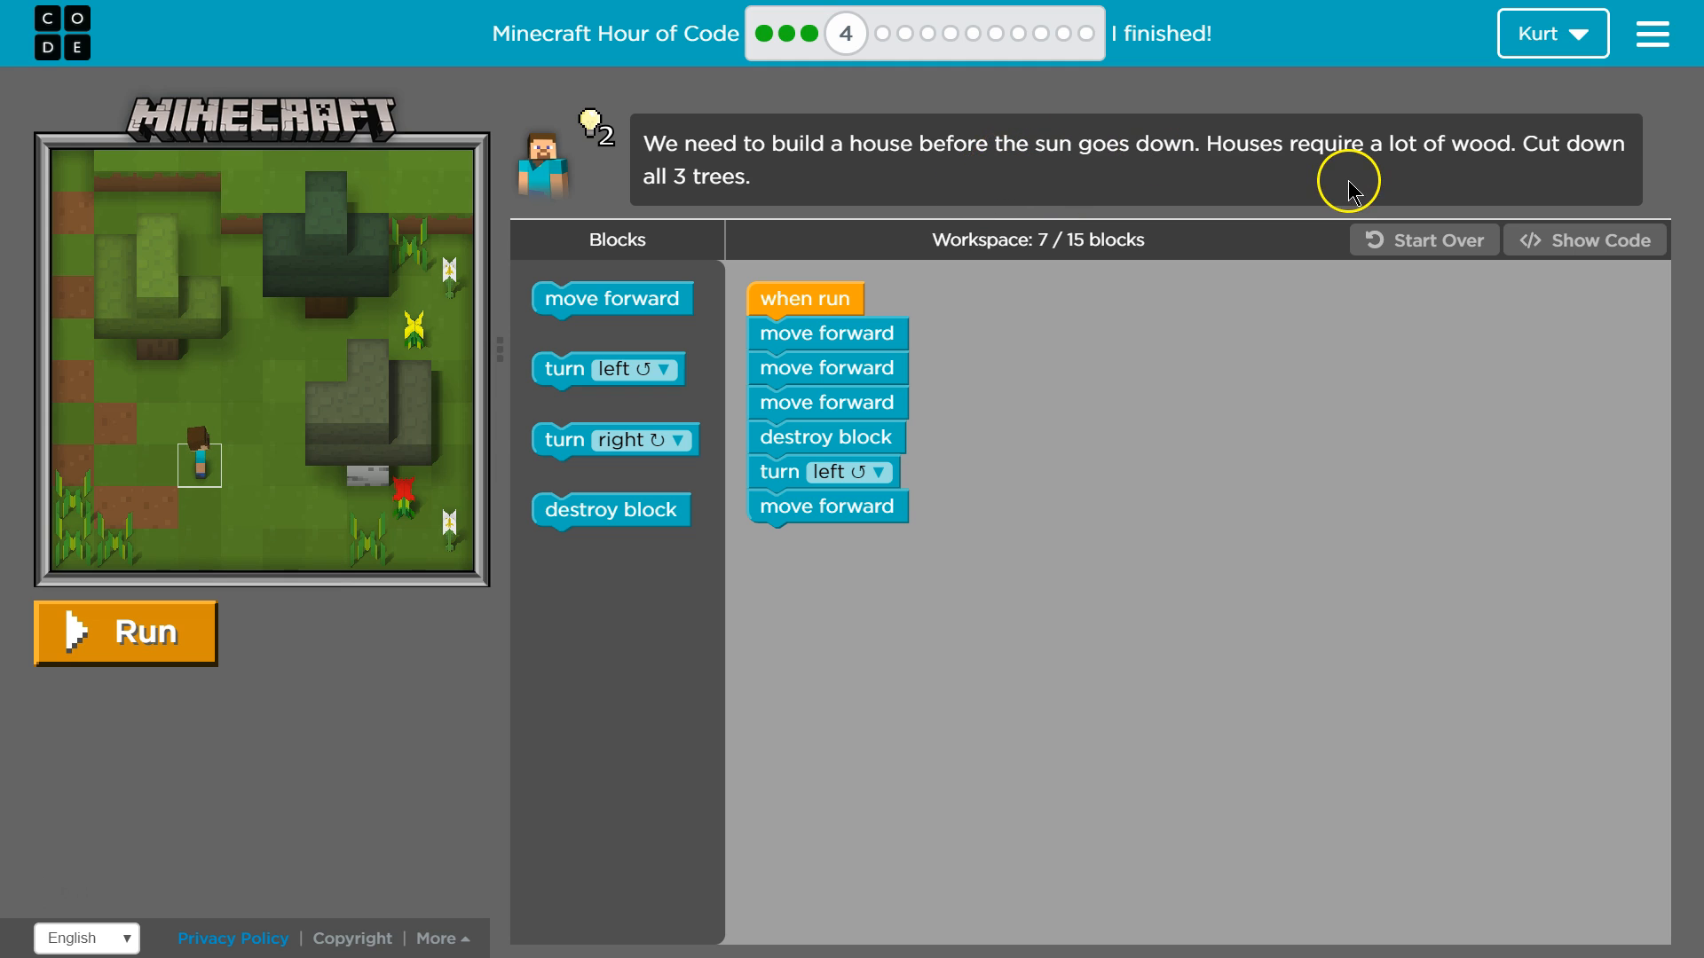
mouse_move(1361, 181)
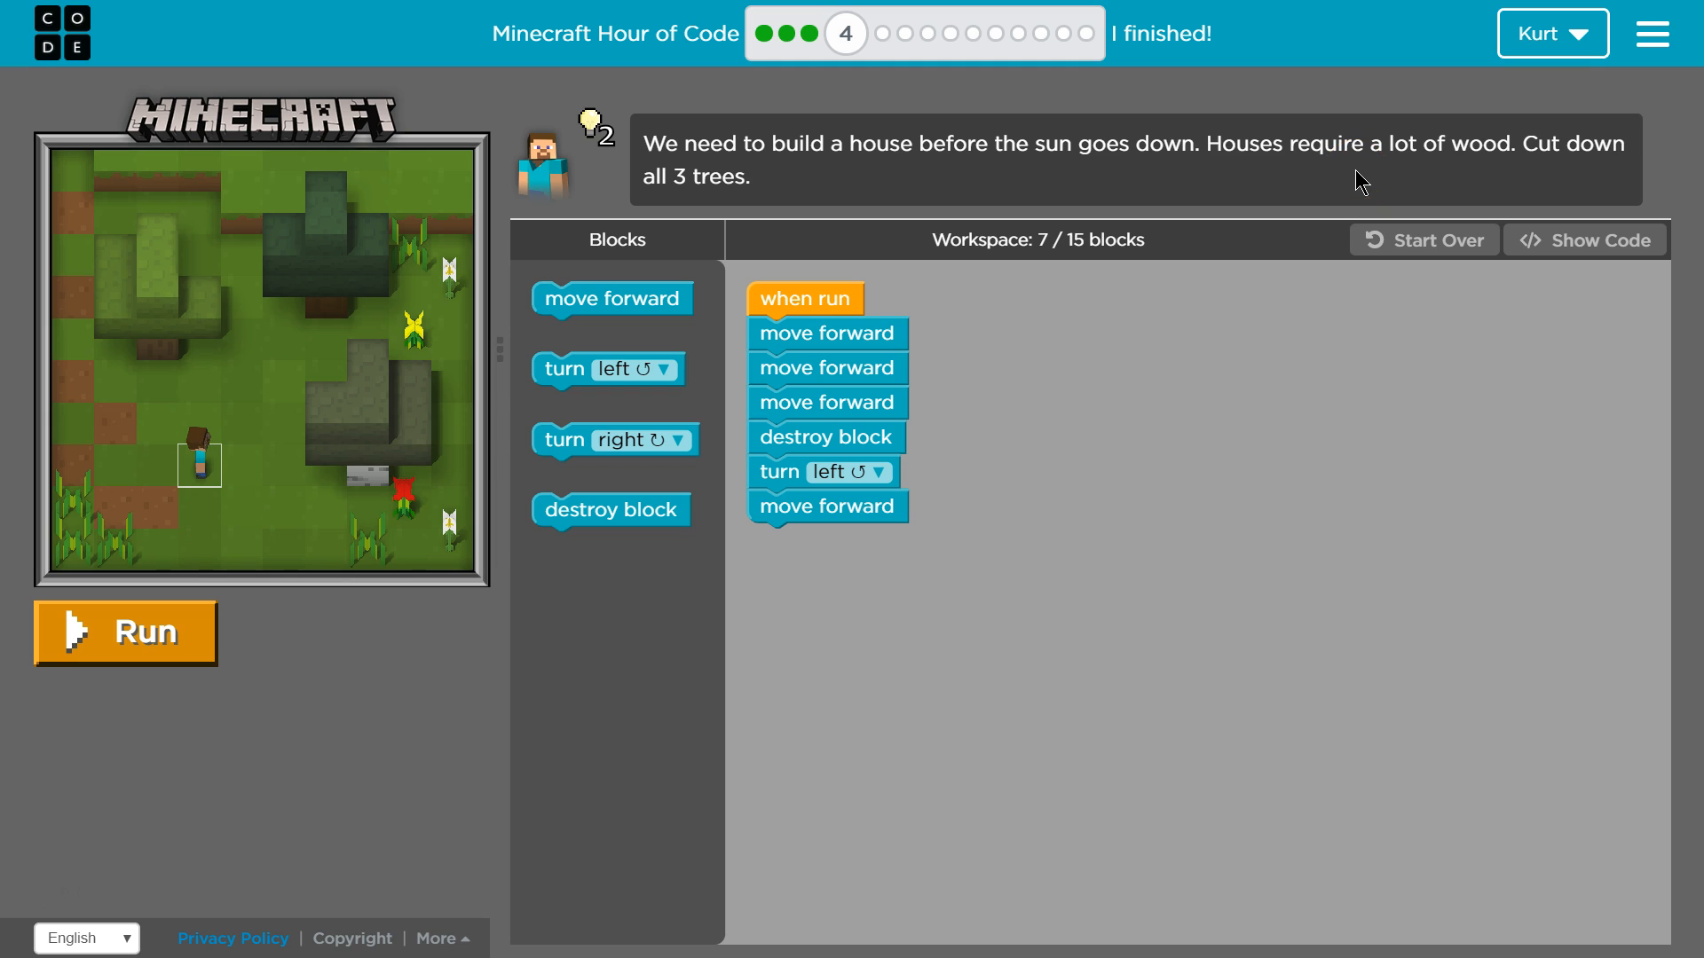
mouse_move(1381, 193)
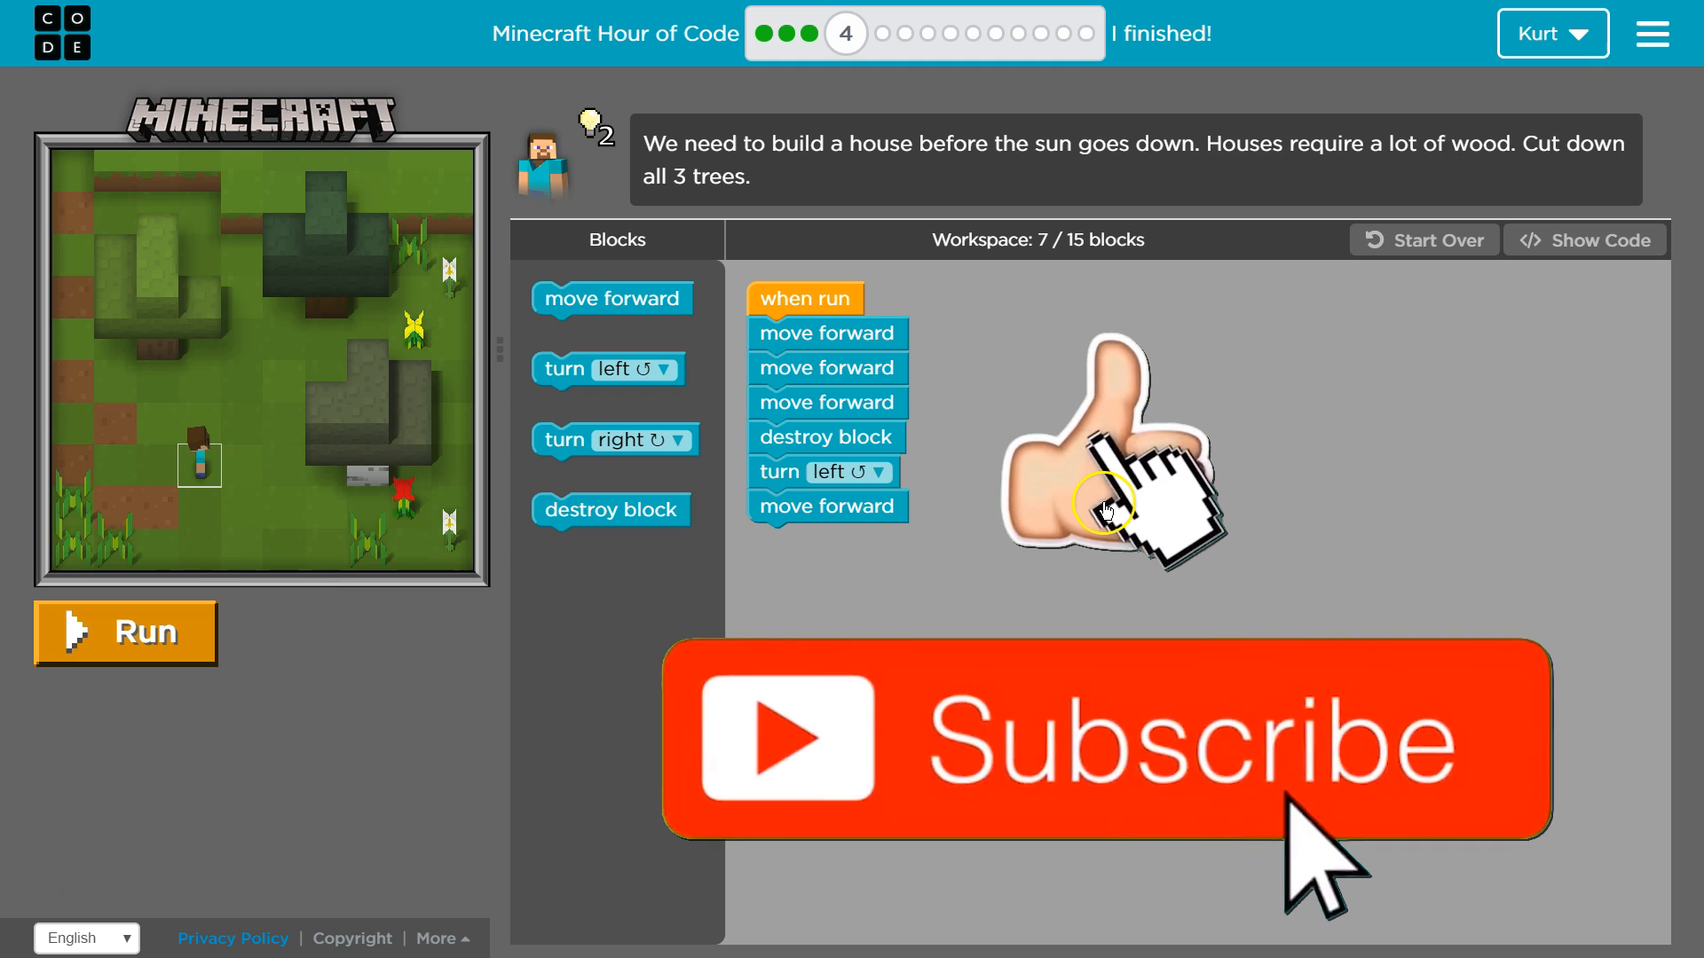
mouse_move(825, 335)
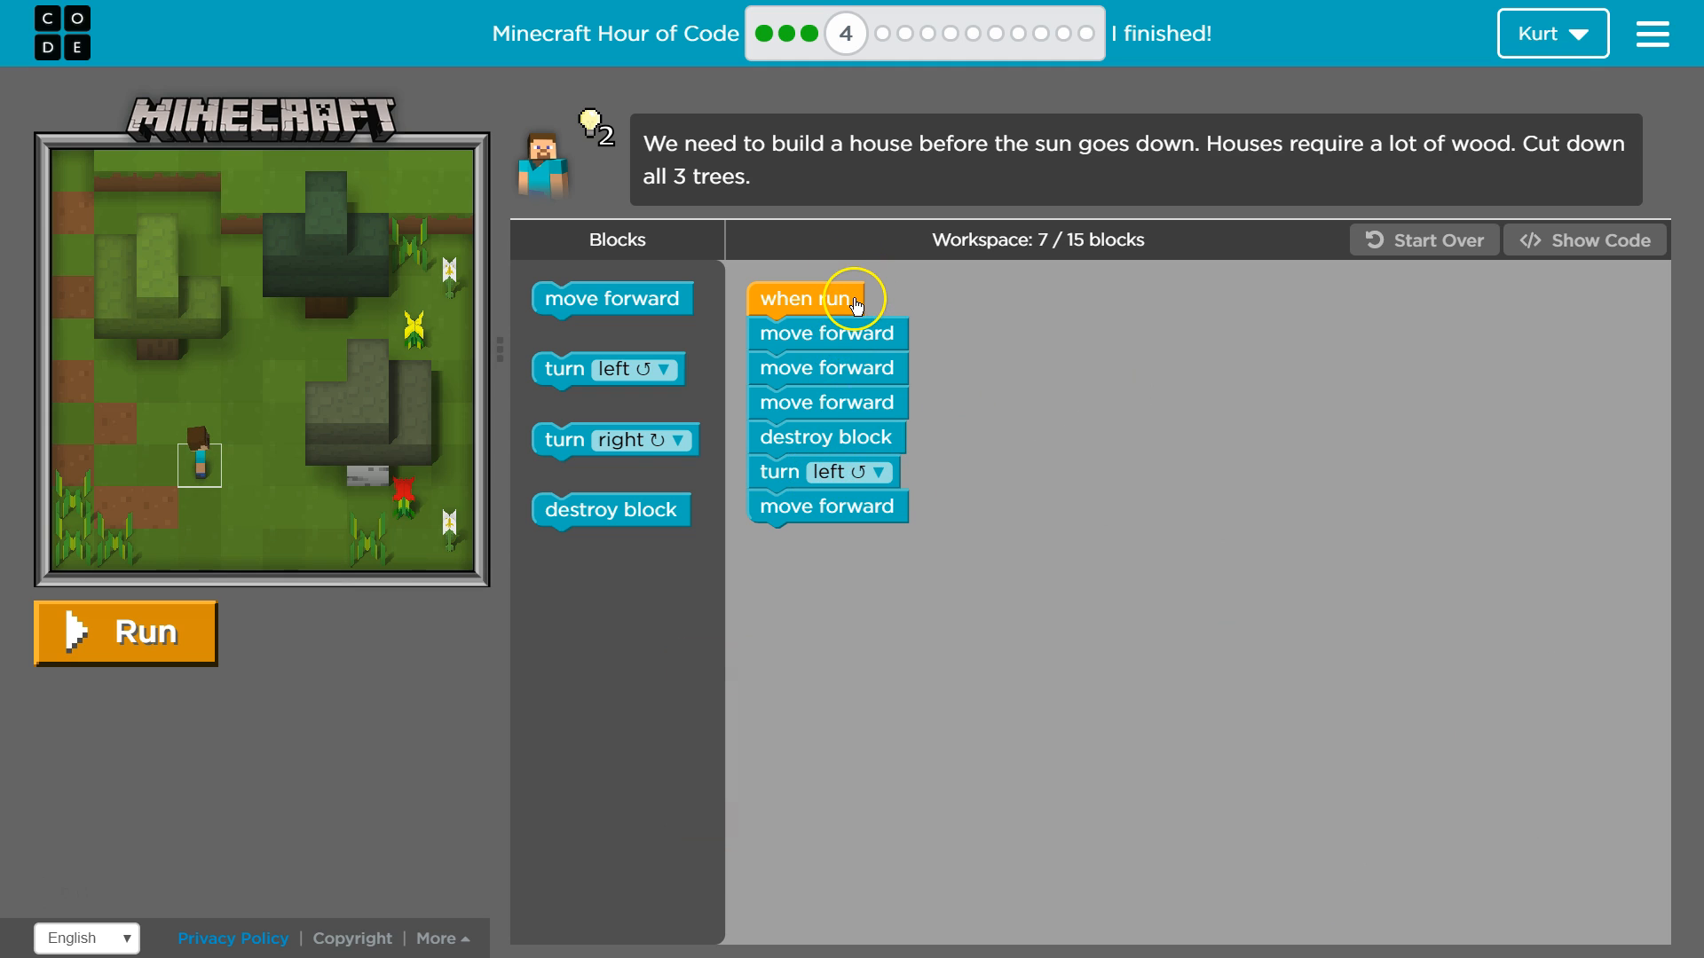
mouse_move(326, 716)
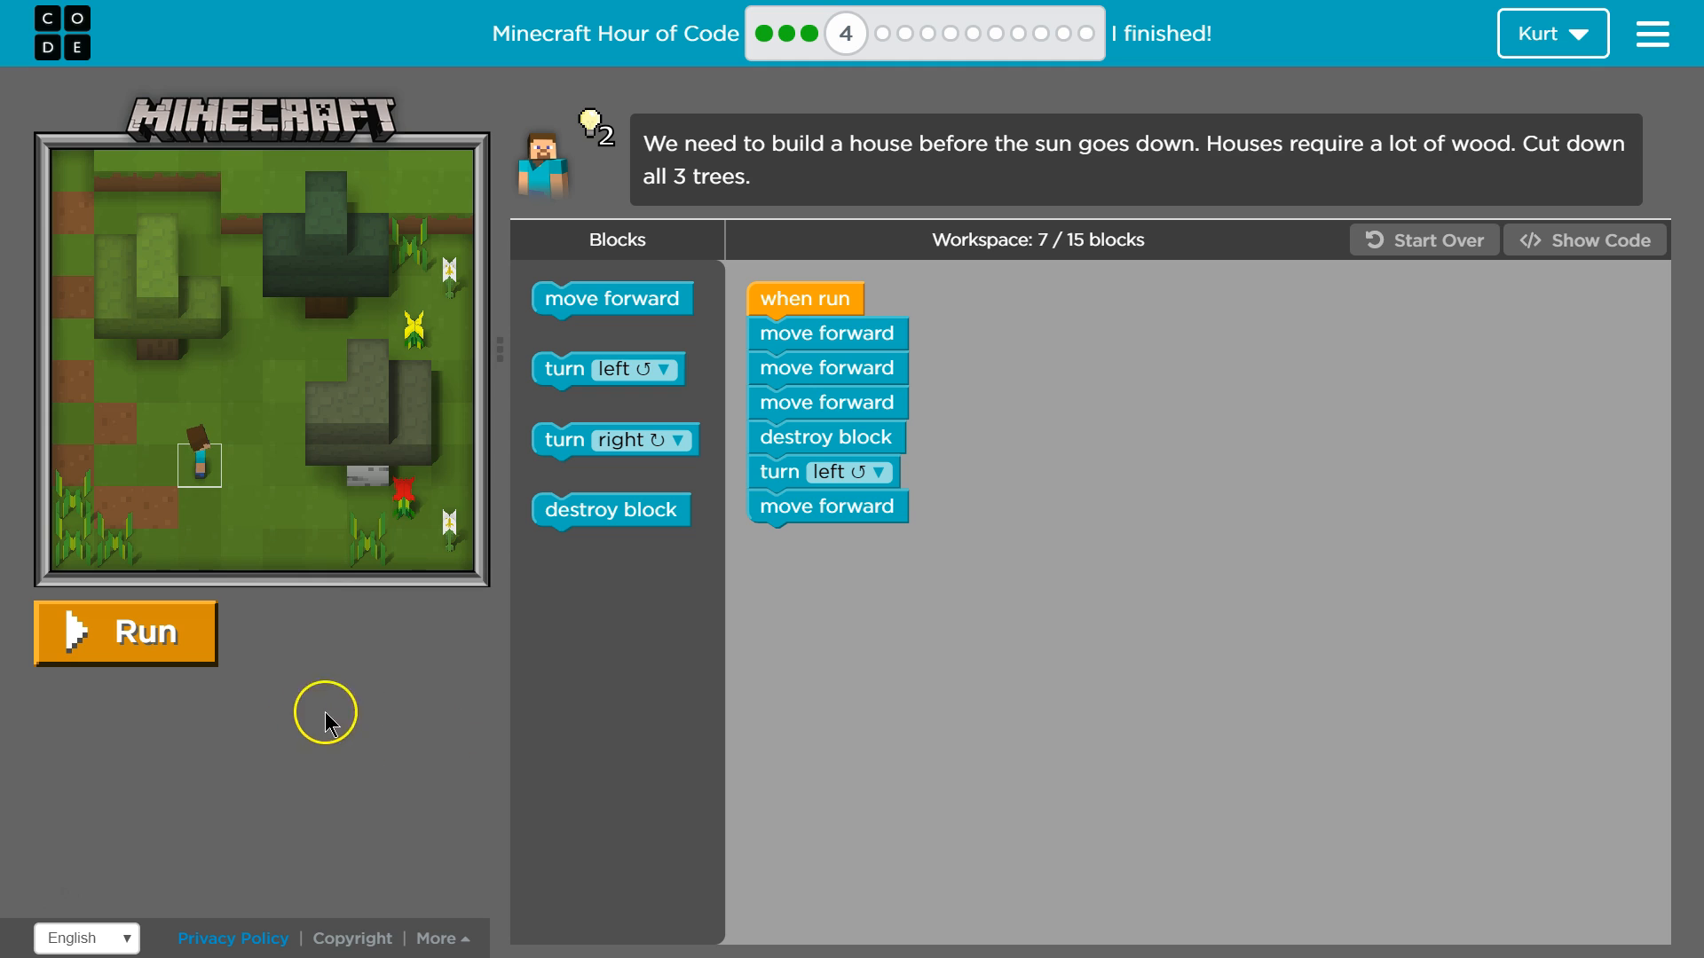
mouse_move(667, 225)
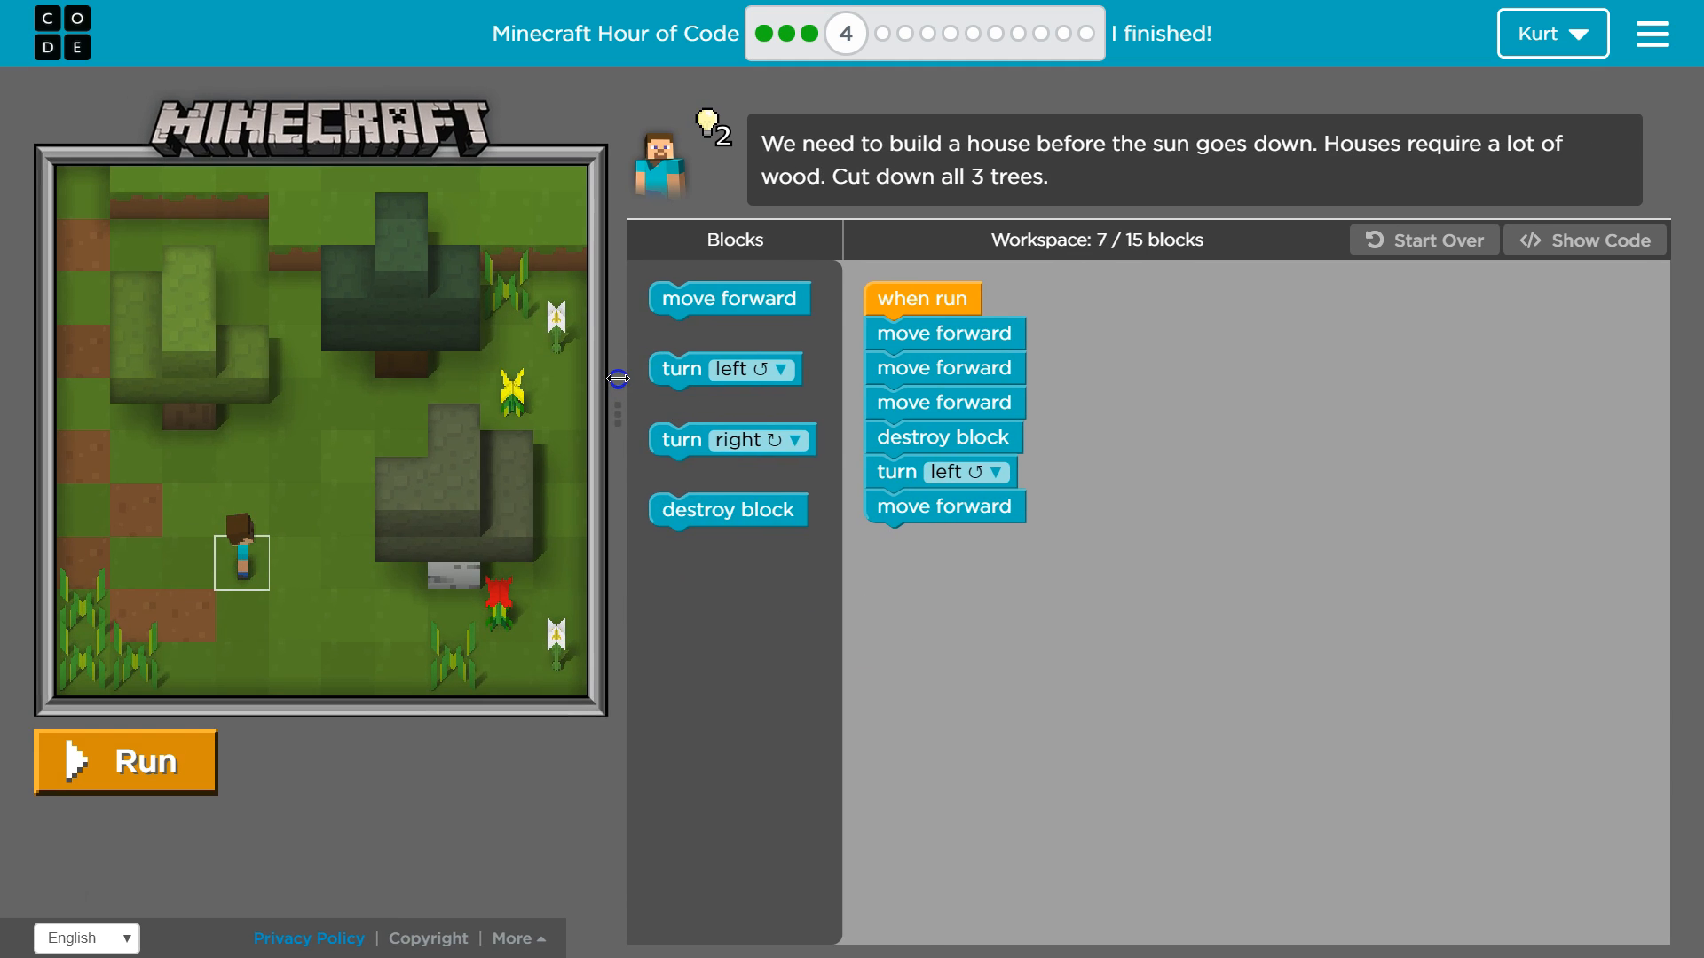
Run the program extended with two forward moves, confirm the character reaches the second tree, then reset the field
click(125, 761)
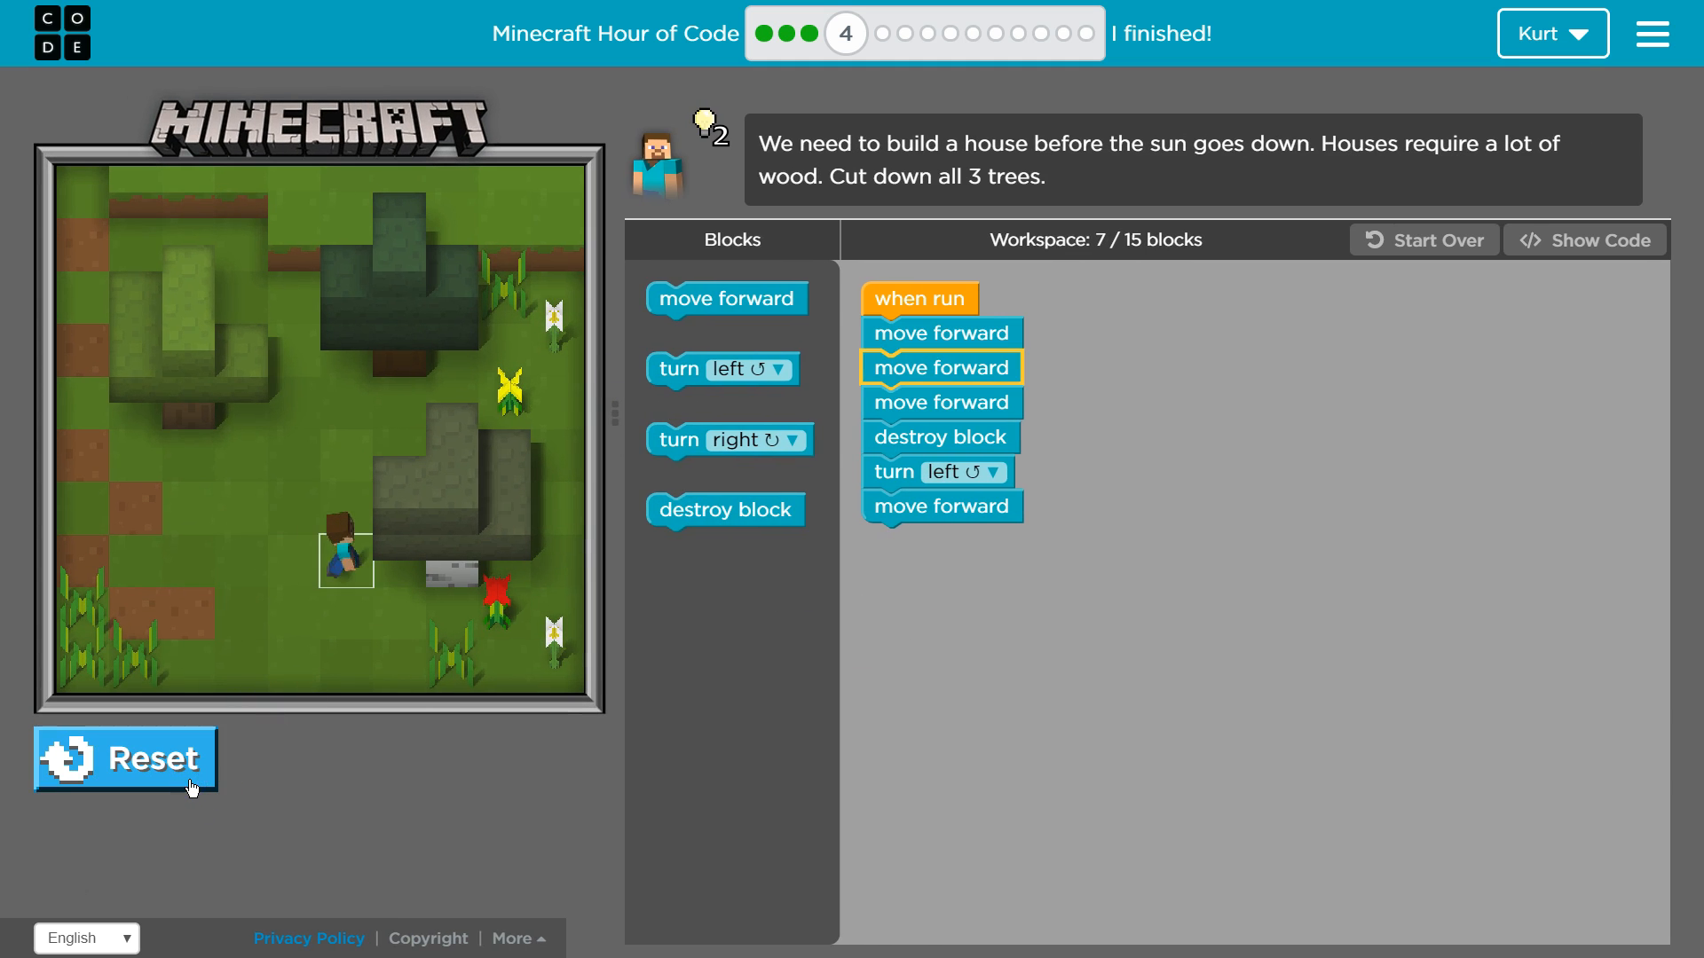
click(126, 757)
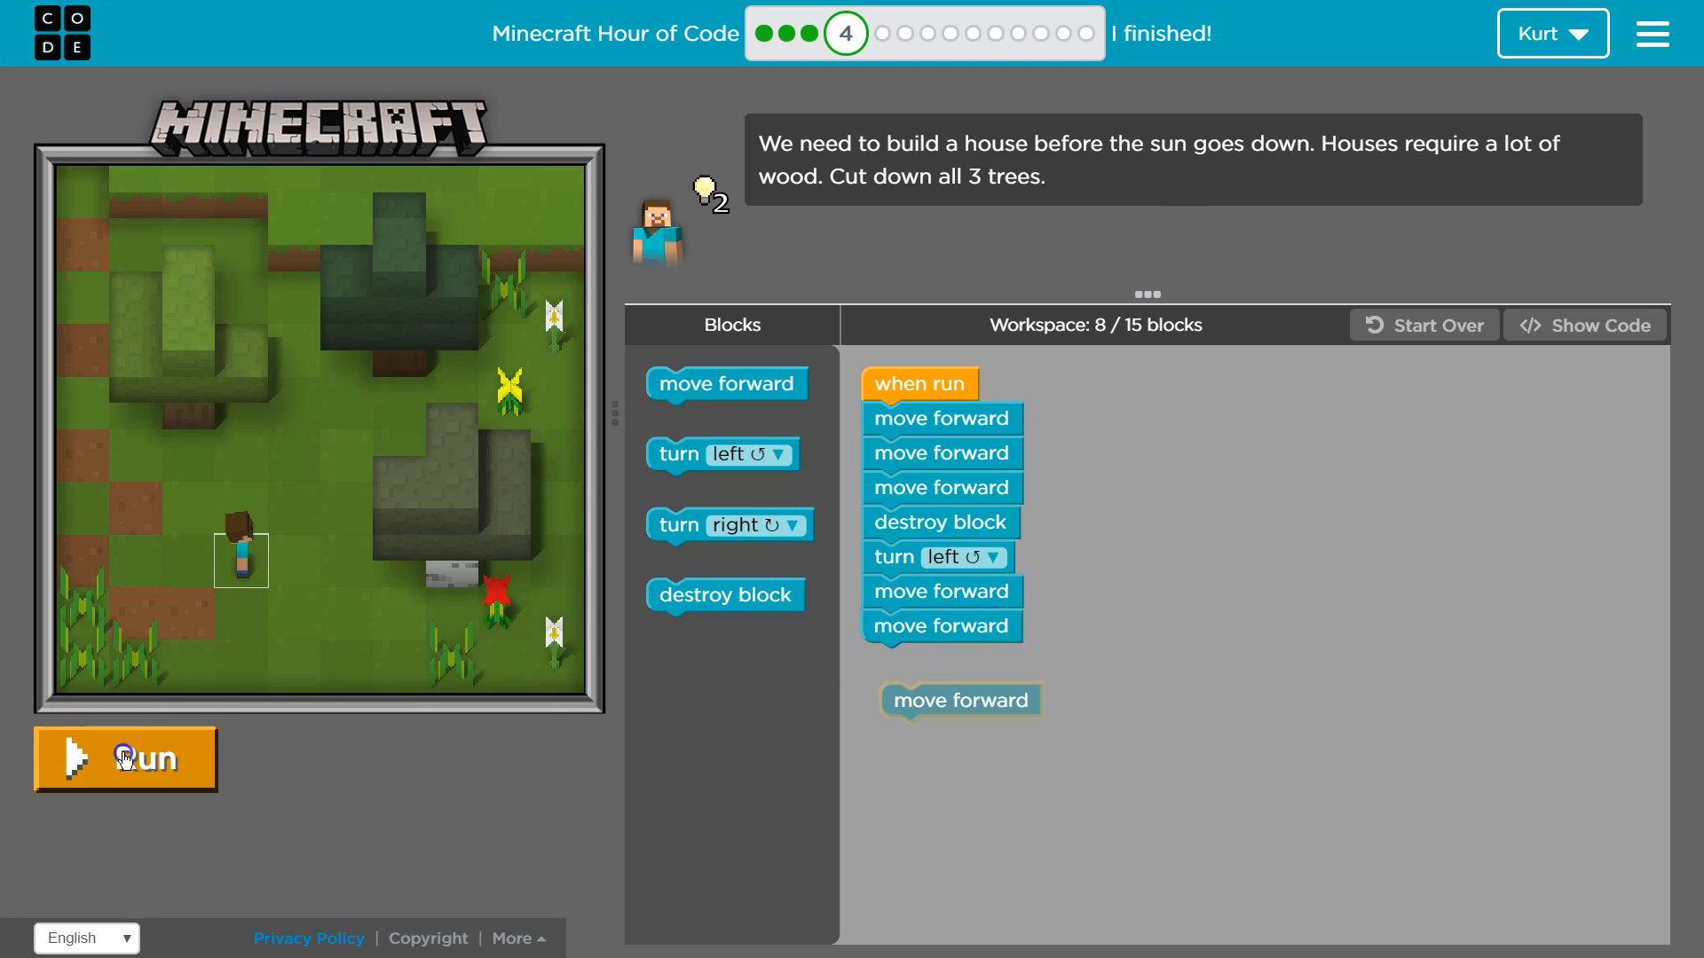
click(124, 757)
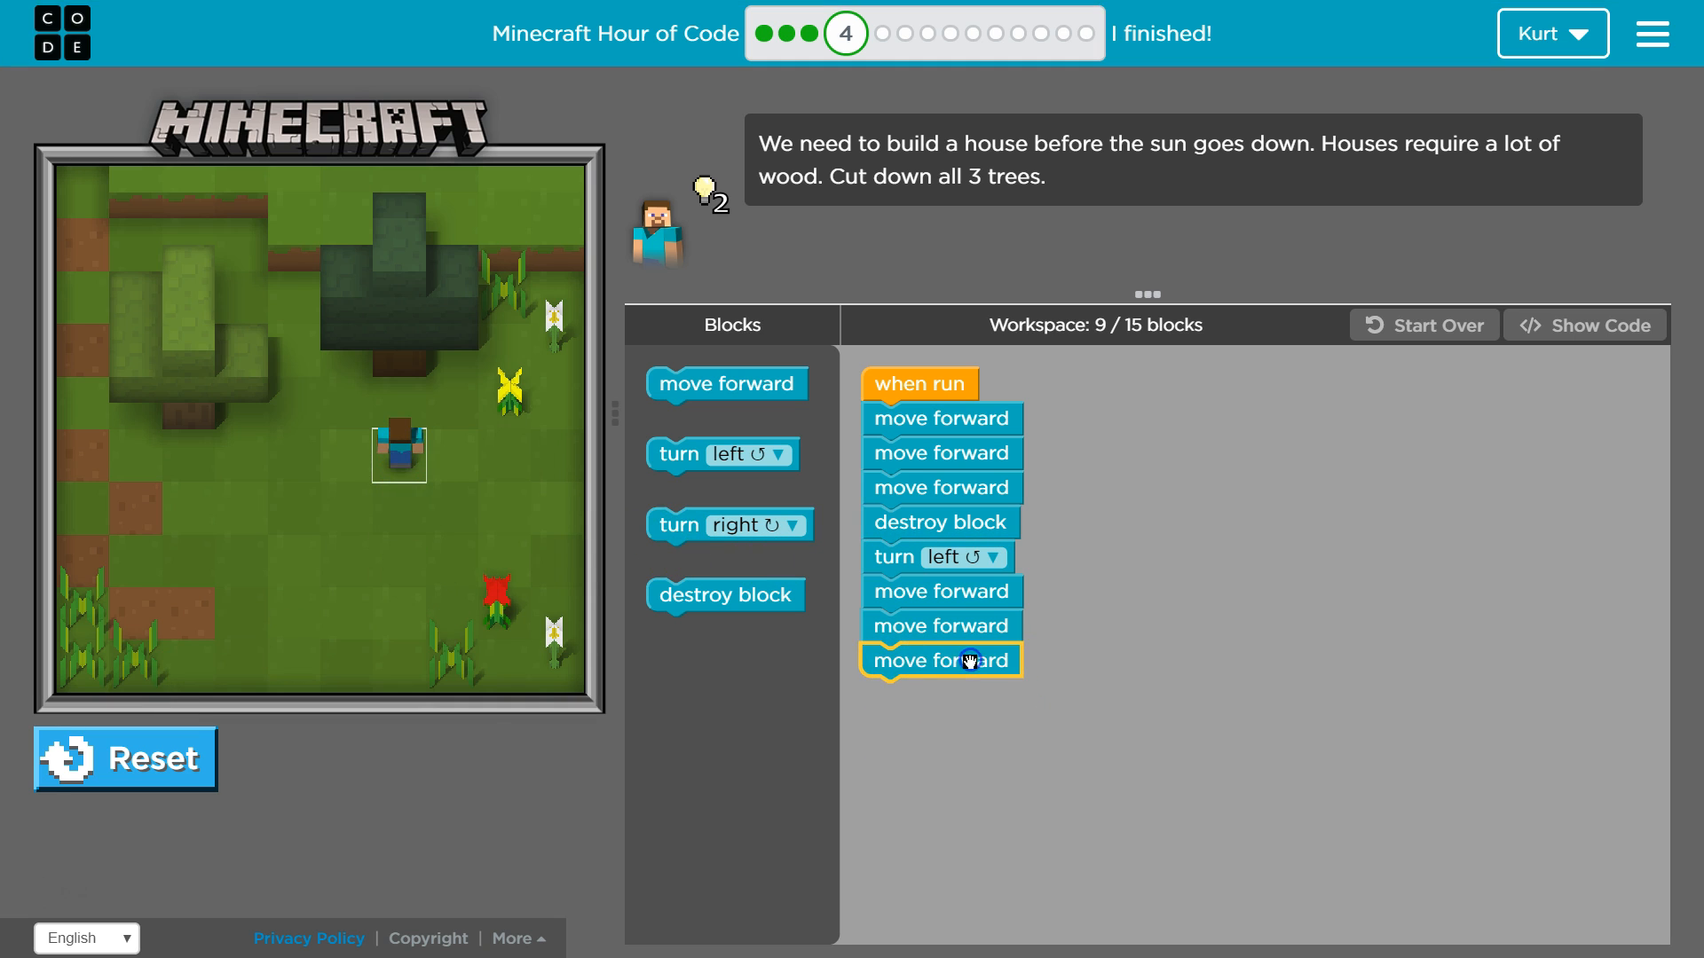
click(124, 758)
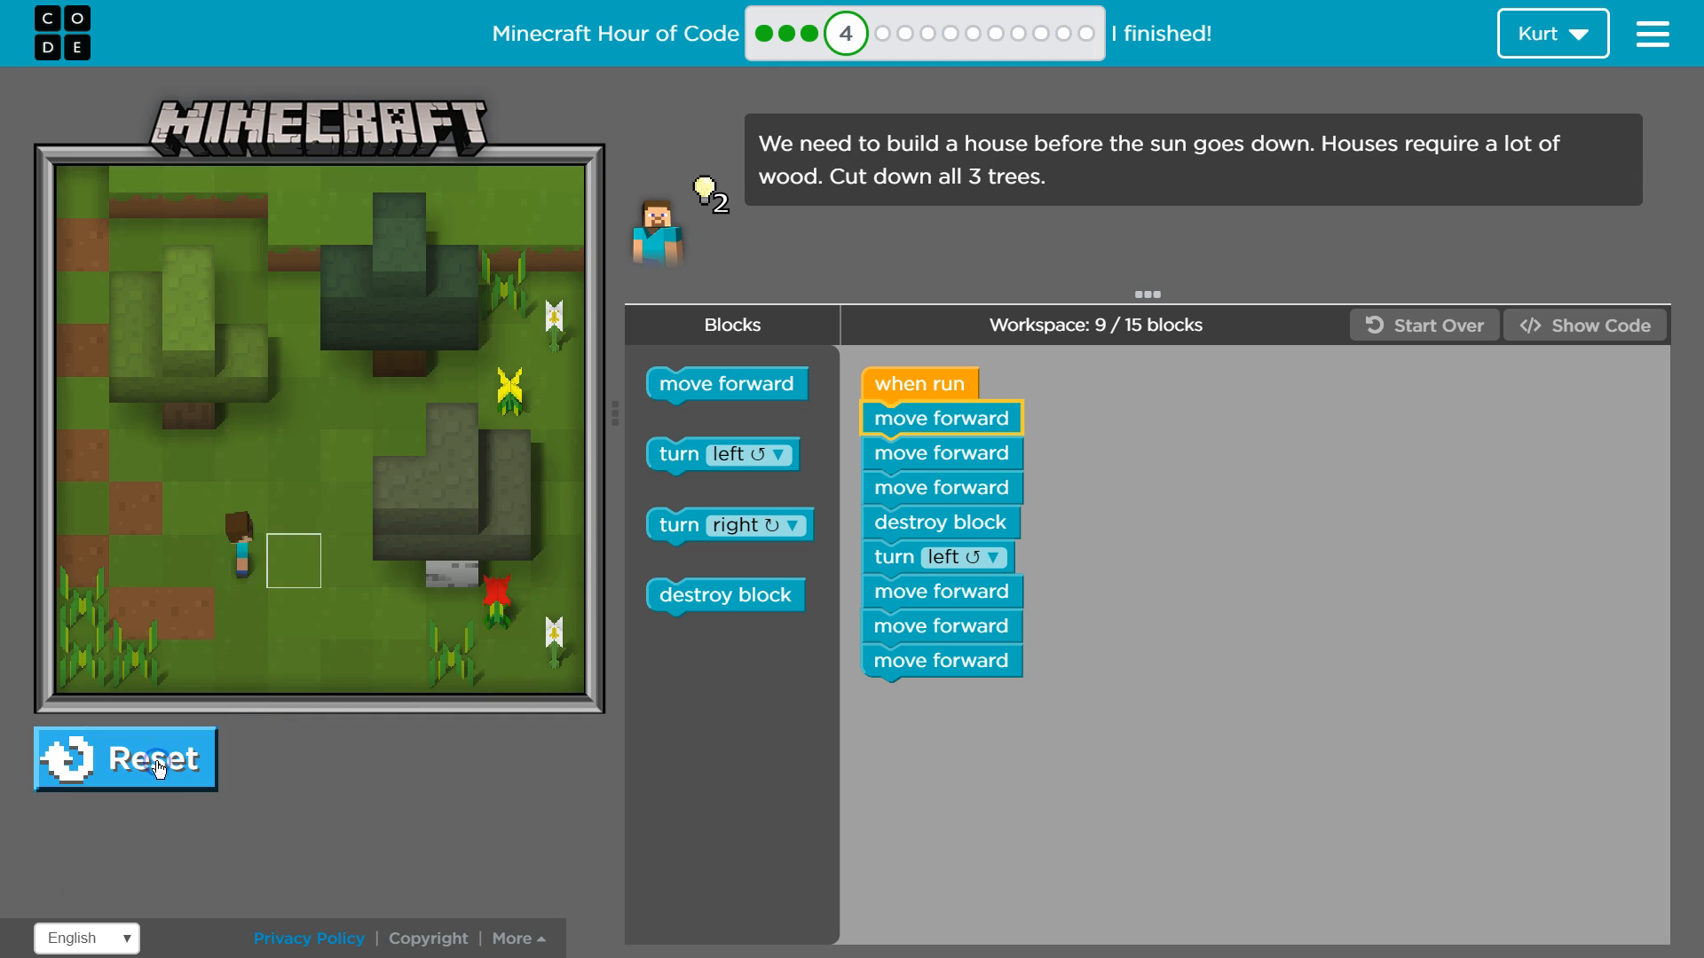
click(158, 772)
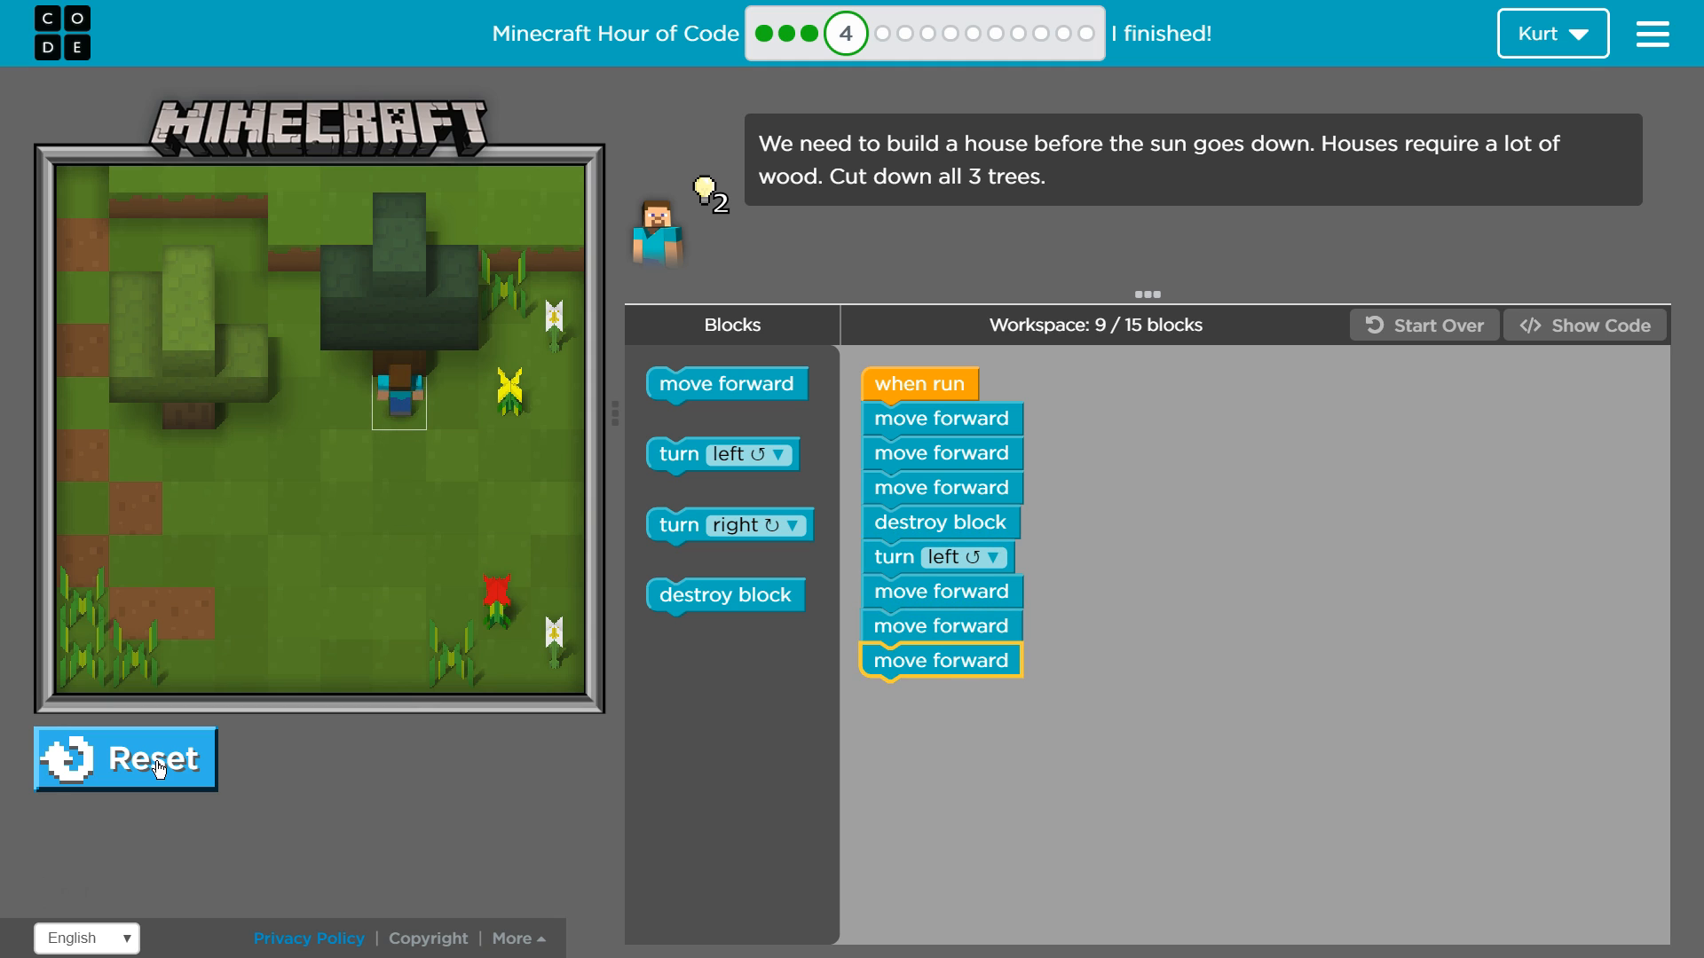
Complete the 15-block program with destroy, turn left and forward moves, then run it to fell all three trees
click(713, 203)
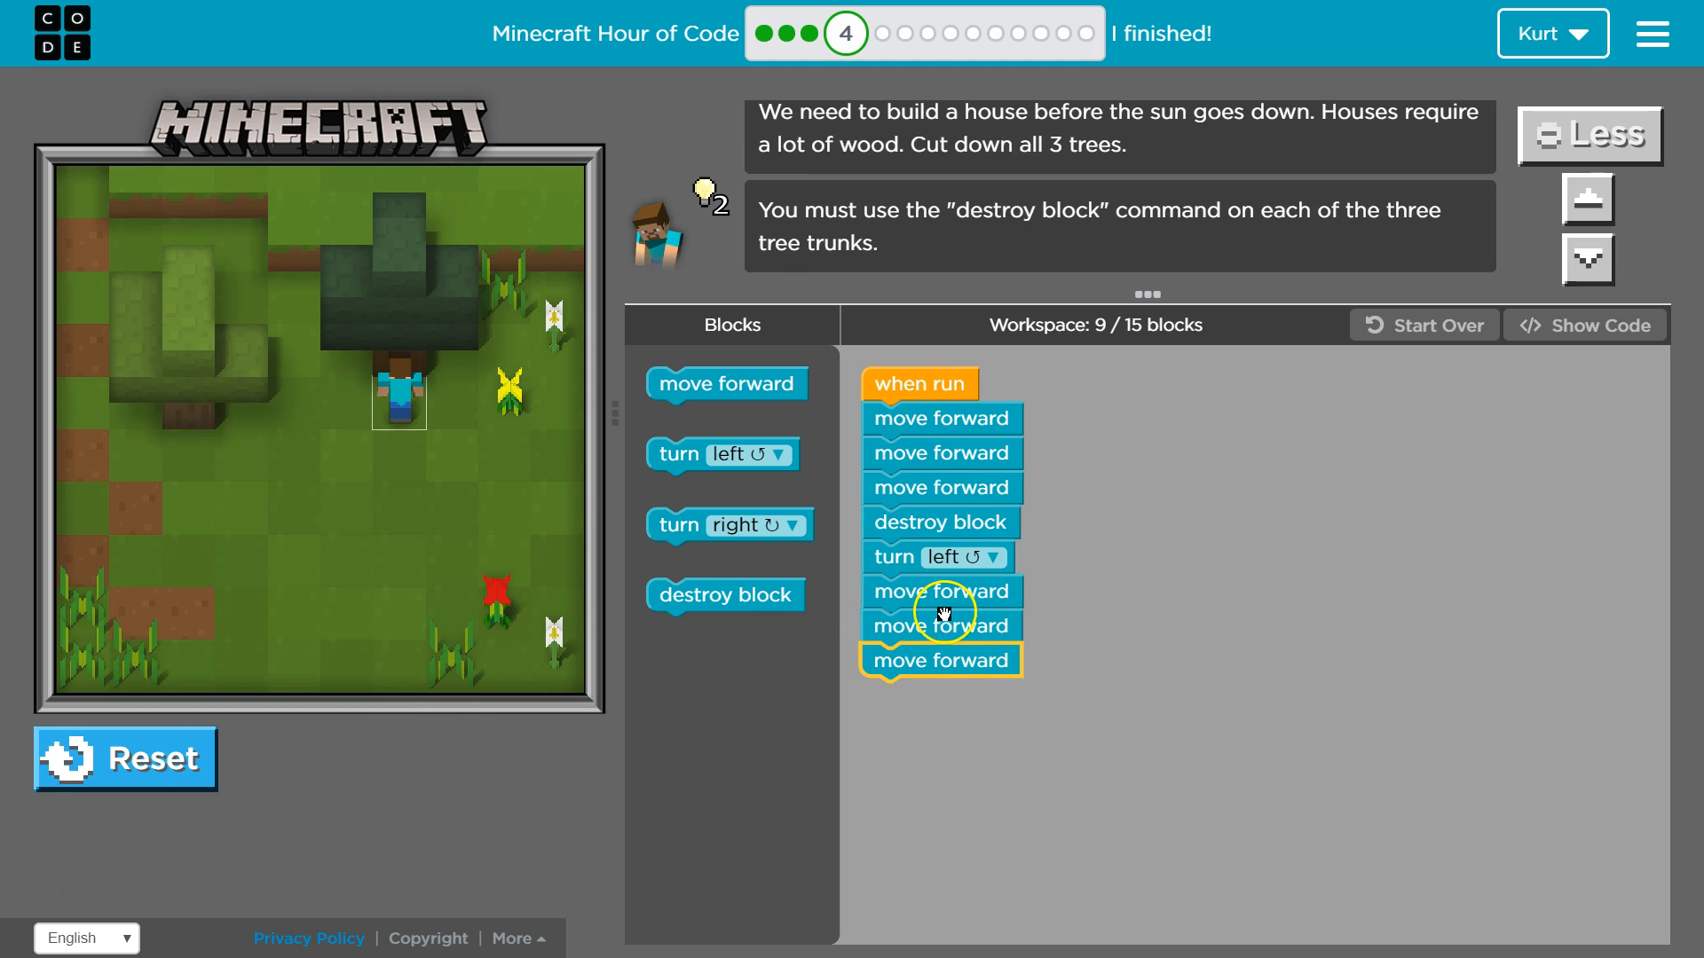
mouse_move(724, 595)
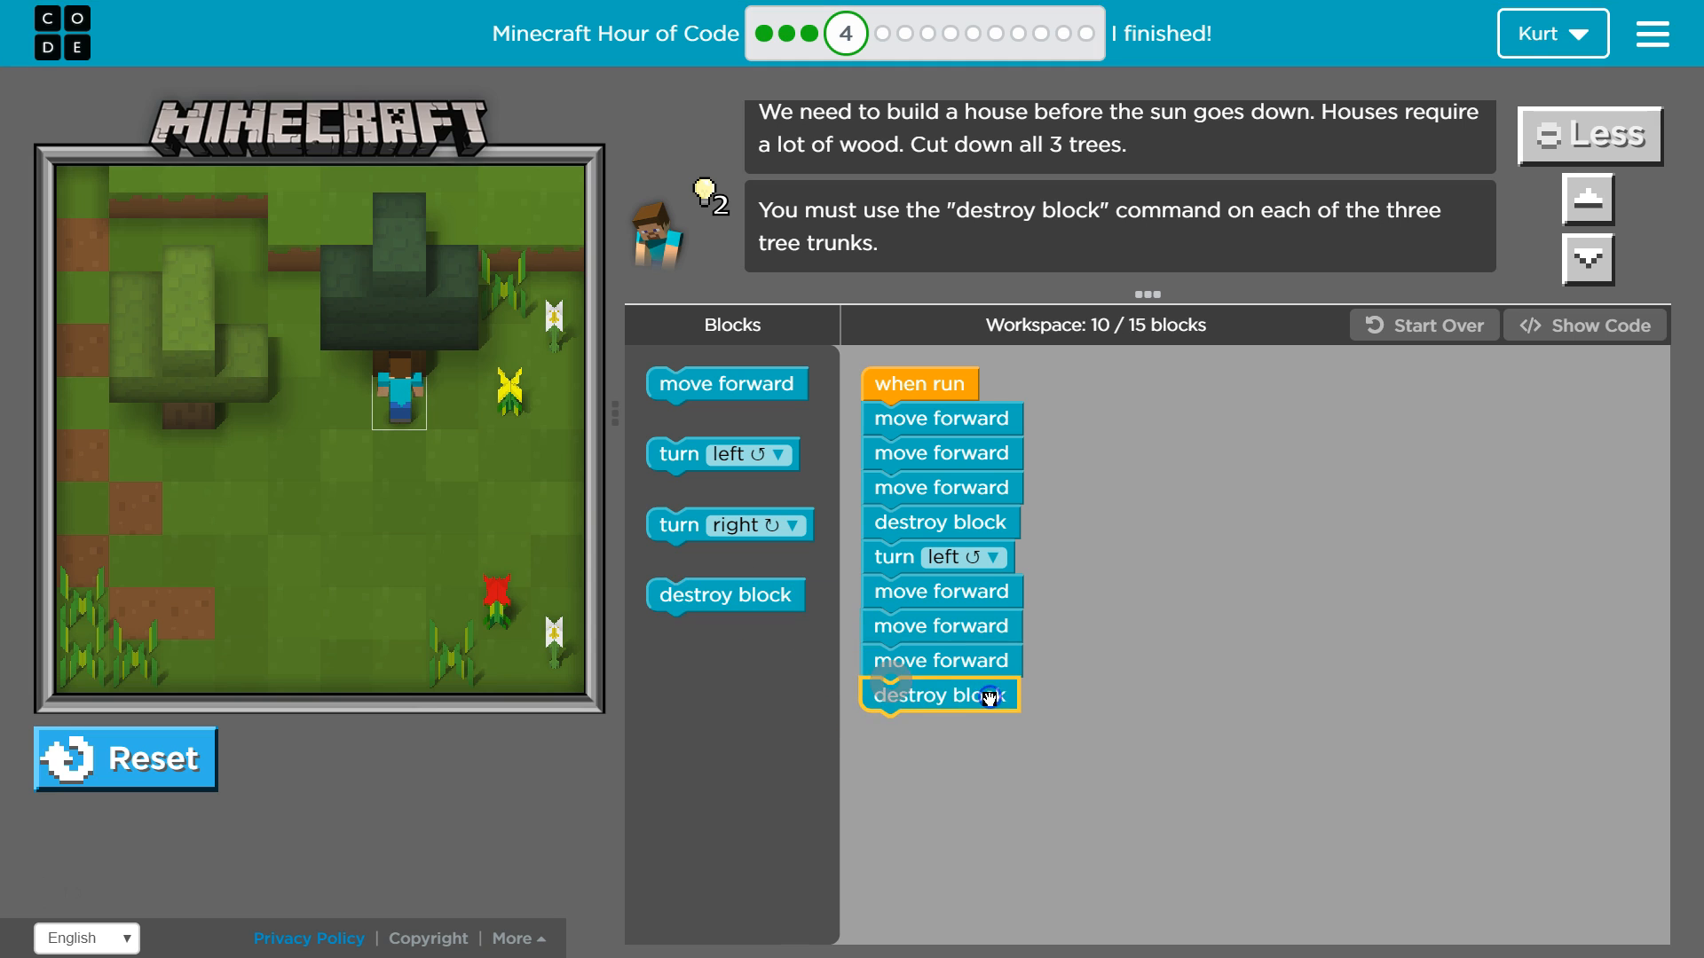
mouse_move(653, 483)
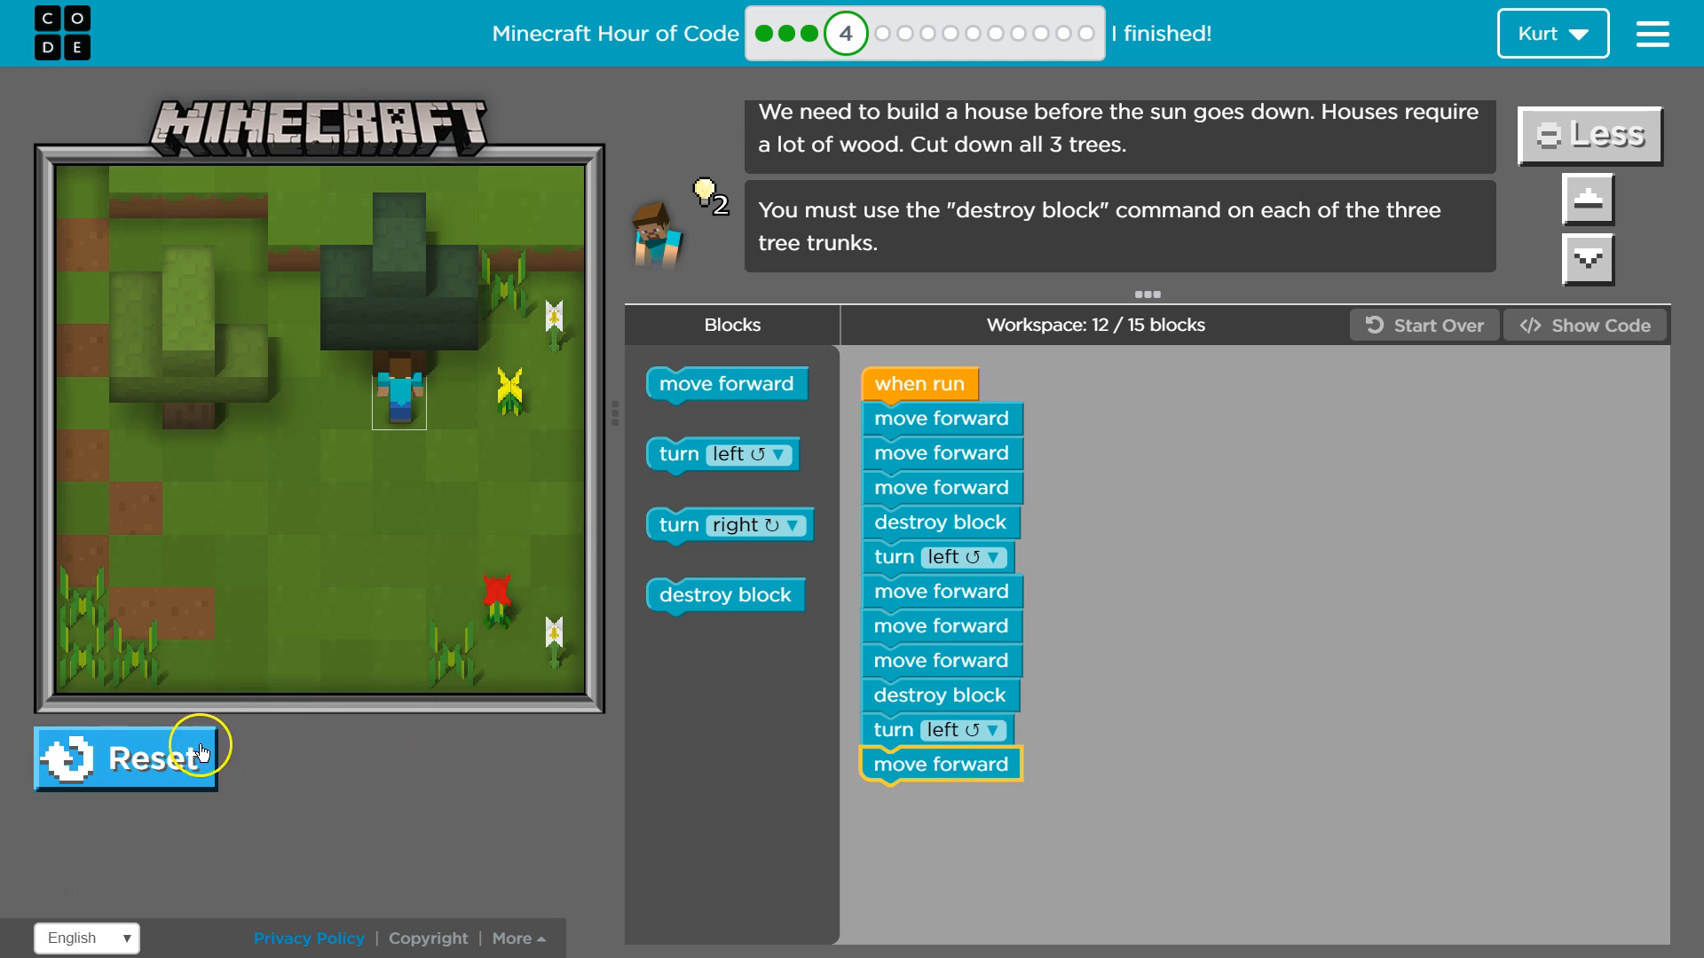
click(124, 758)
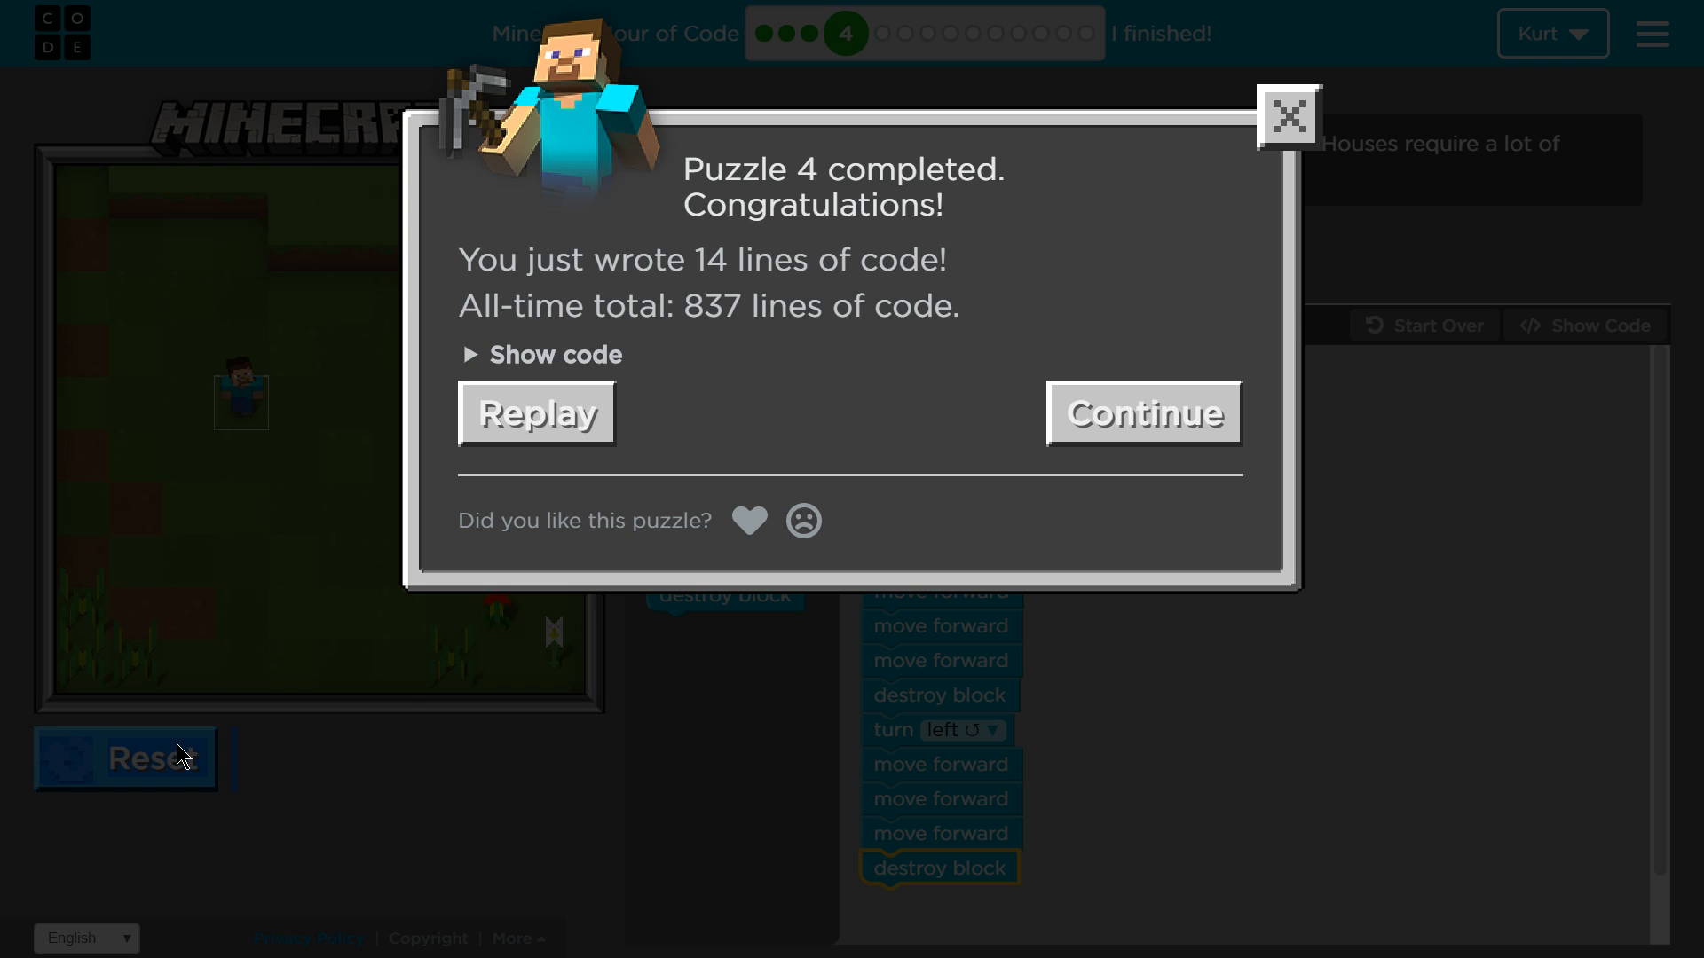
Close the 'Puzzle 4 completed' message to reveal the cleared field and full program
click(1289, 114)
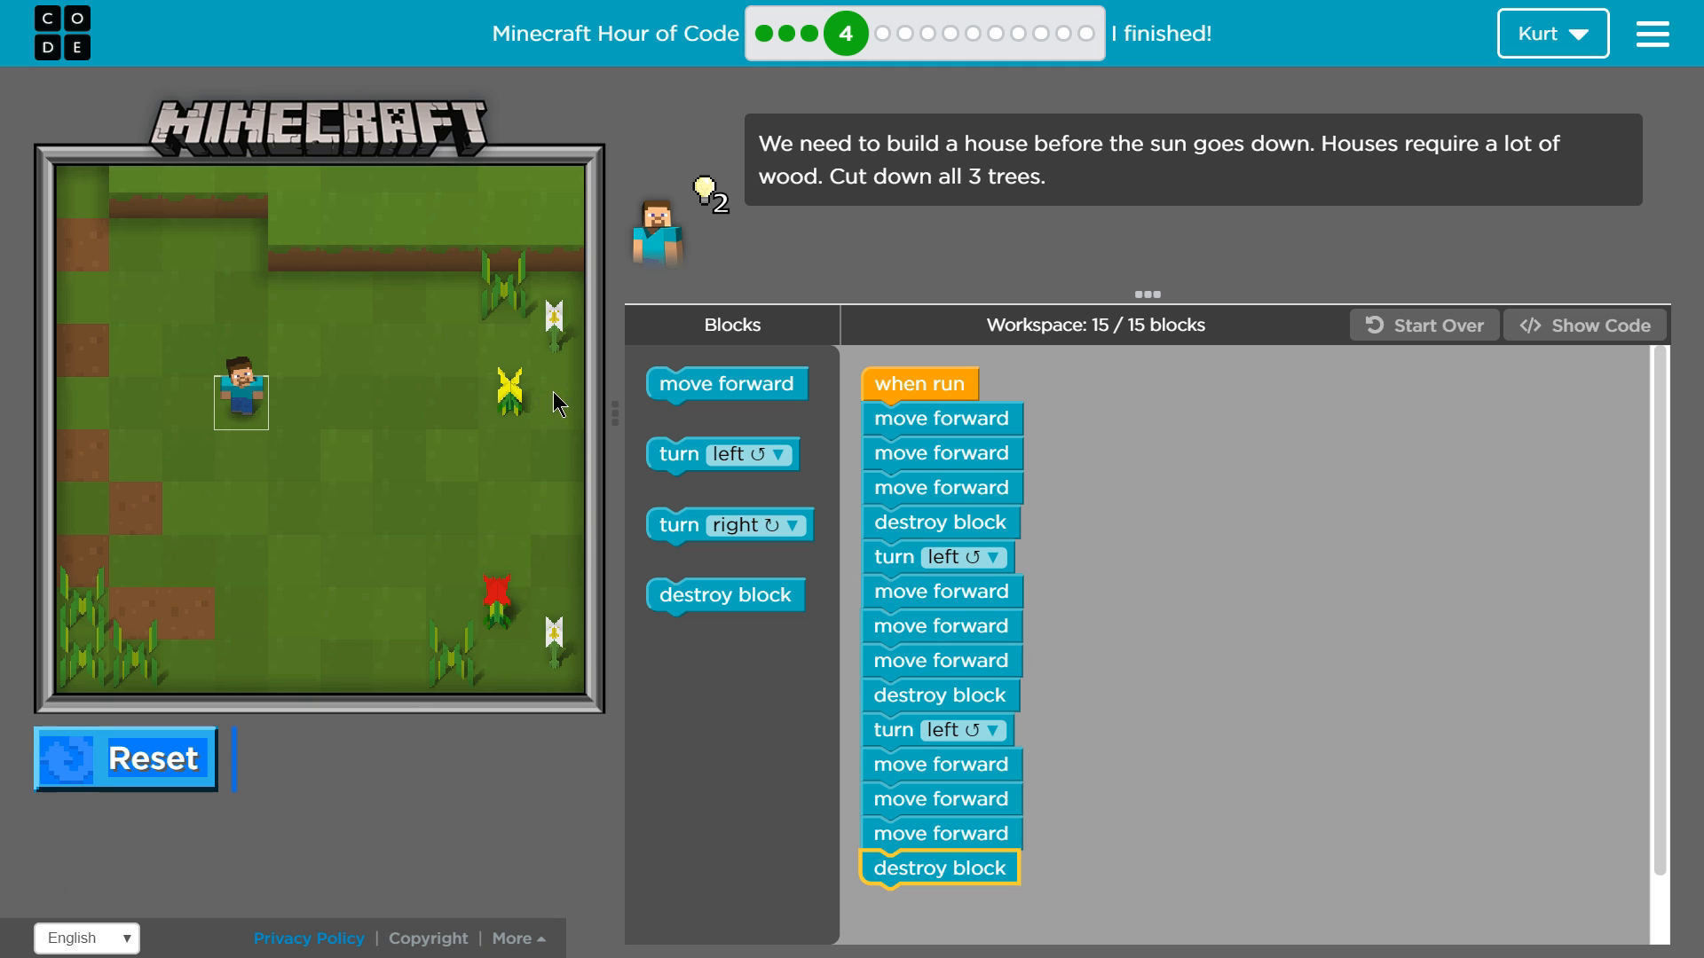